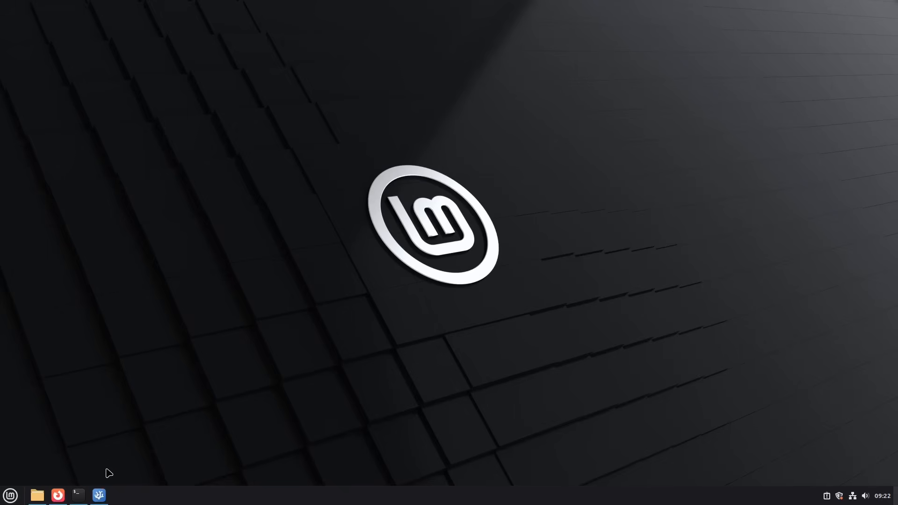
Replace the word 'Creating' with 'Compiling' in the hero heading of index.html
left_click(58, 494)
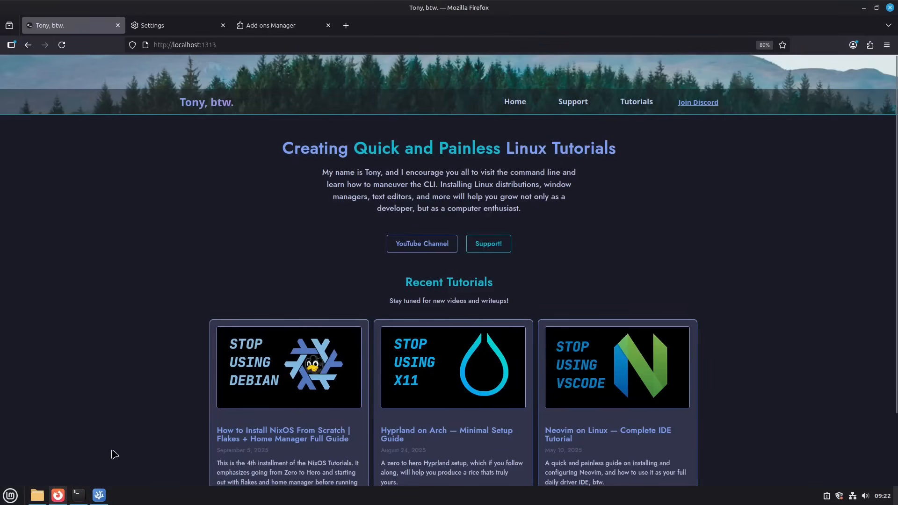
mouse_move(99, 336)
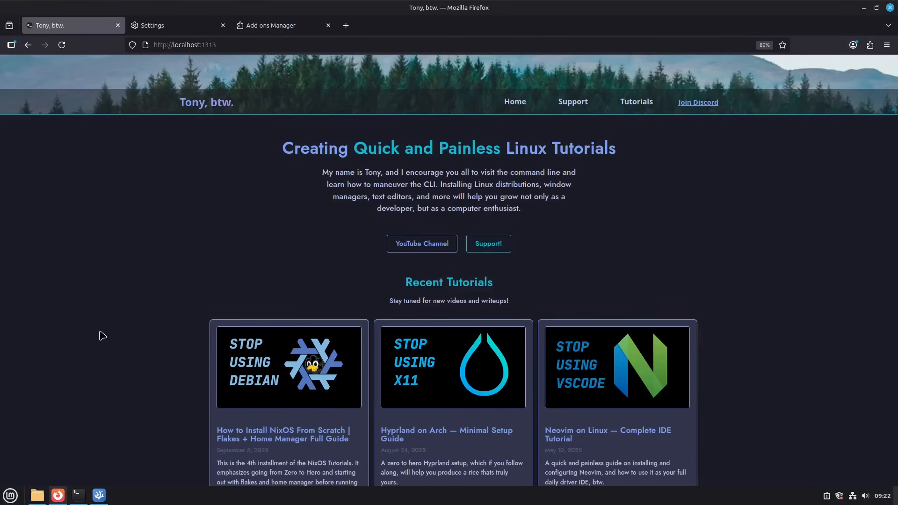
left_click(98, 495)
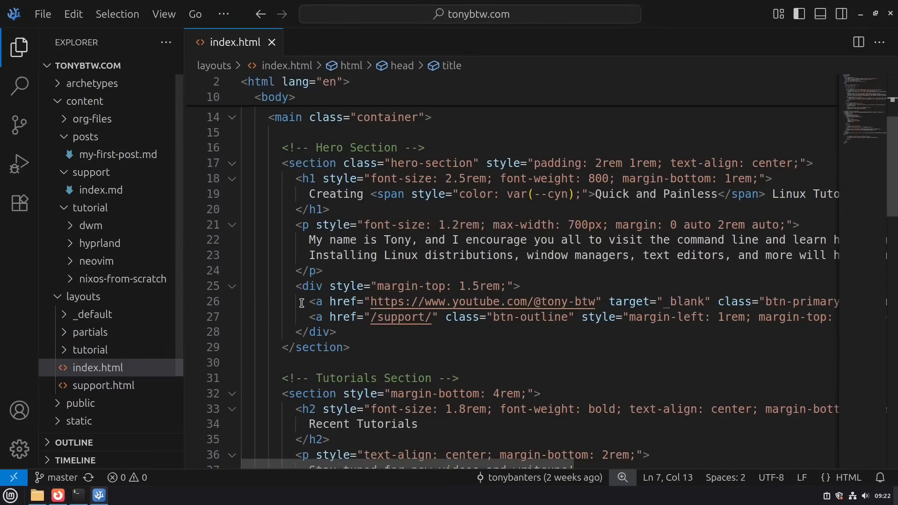
mouse_move(417, 273)
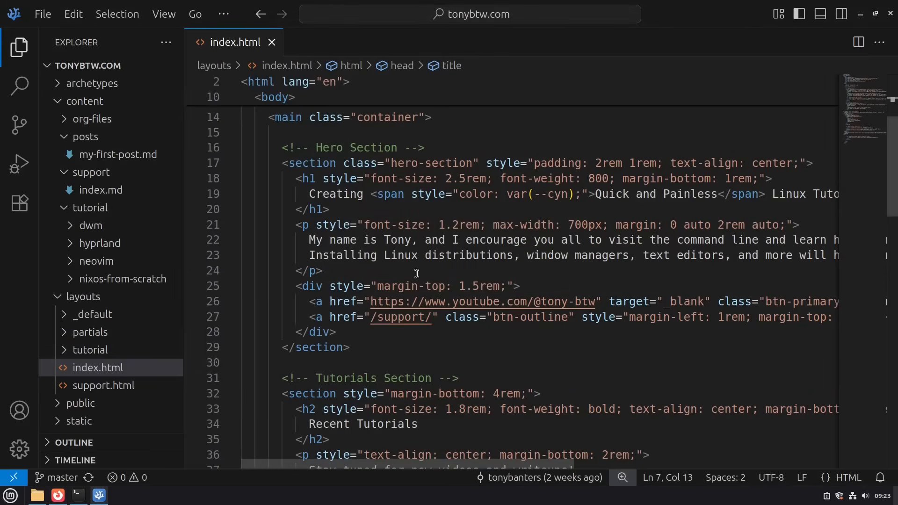
double_click(336, 194)
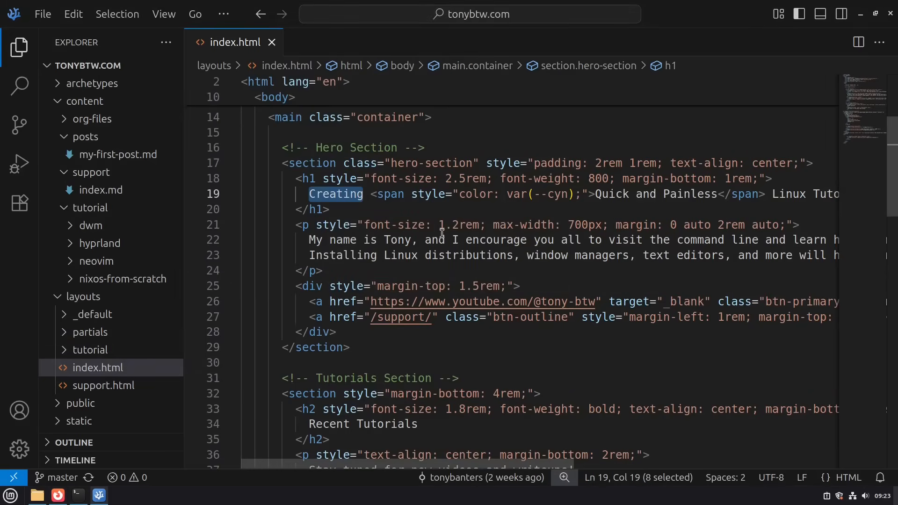
type("Compiling")
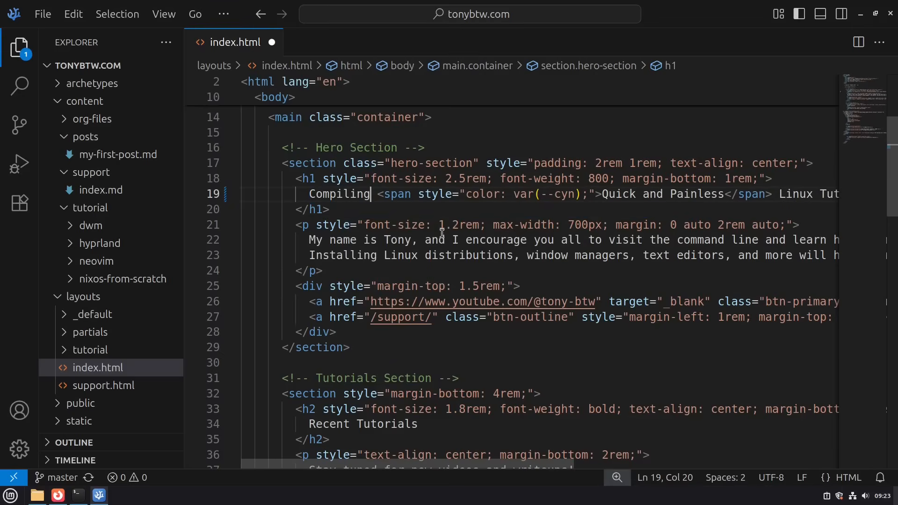
Check the rebuild in the terminal and browser, then tile the terminal and VS Code side by side
left_click(77, 495)
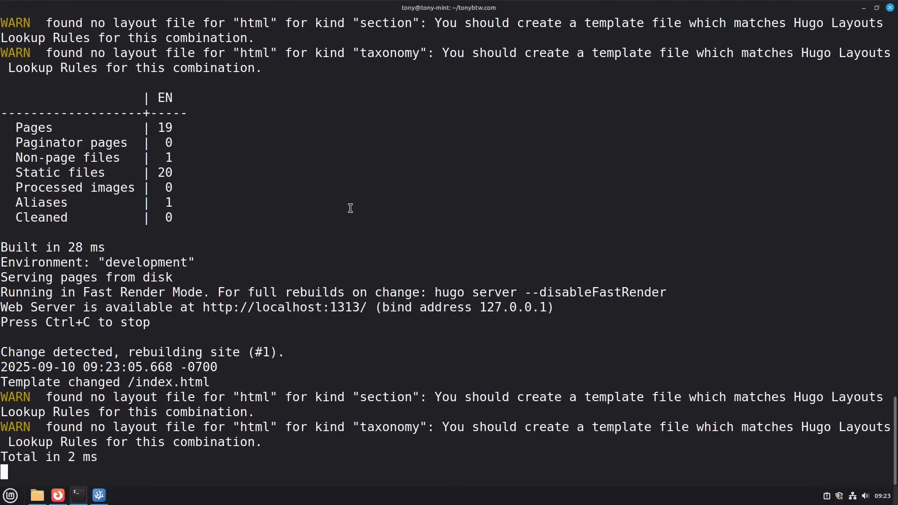
mouse_move(310, 246)
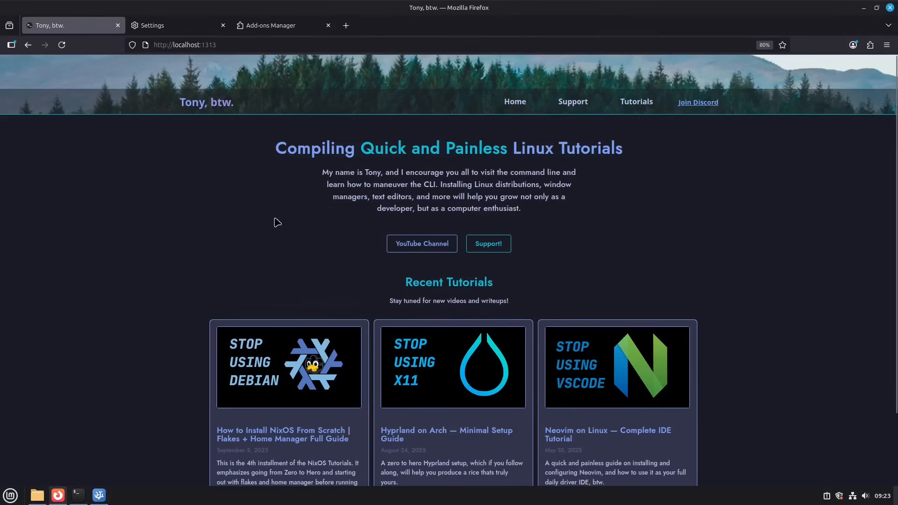
mouse_move(154, 249)
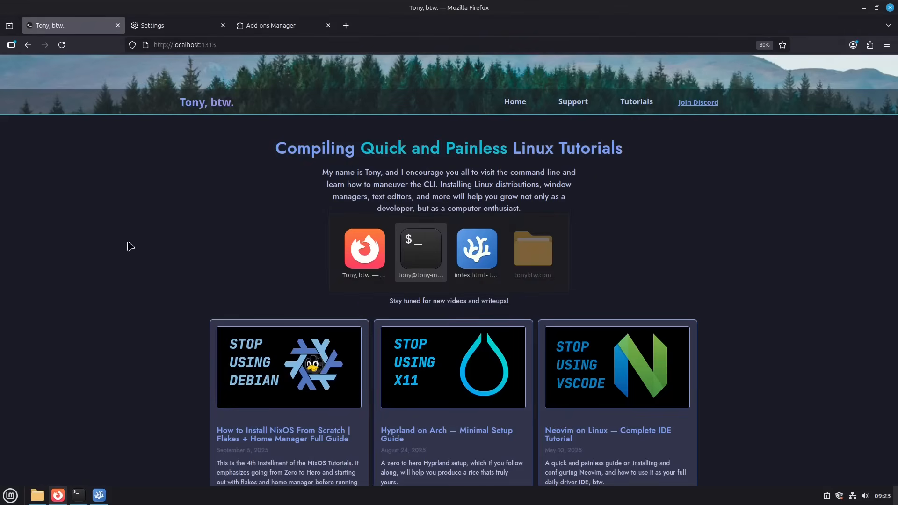
left_click(76, 495)
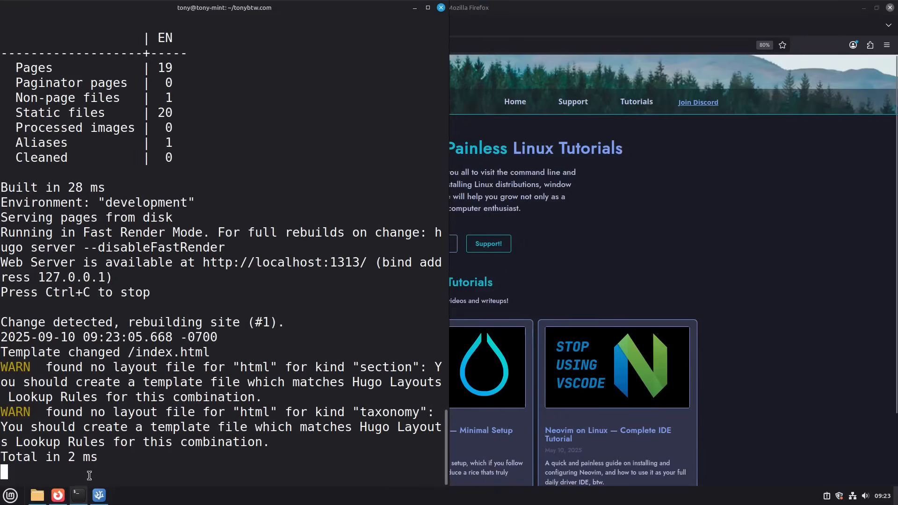
left_click(98, 494)
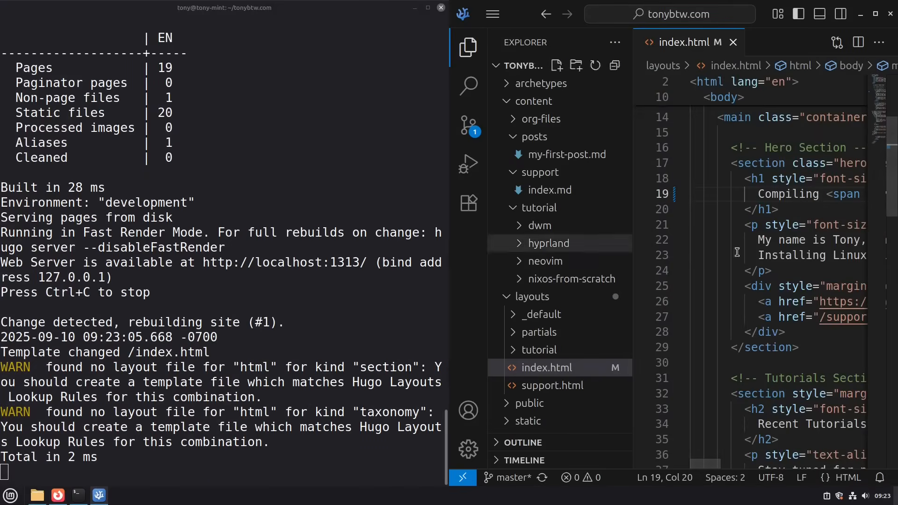
mouse_move(568, 279)
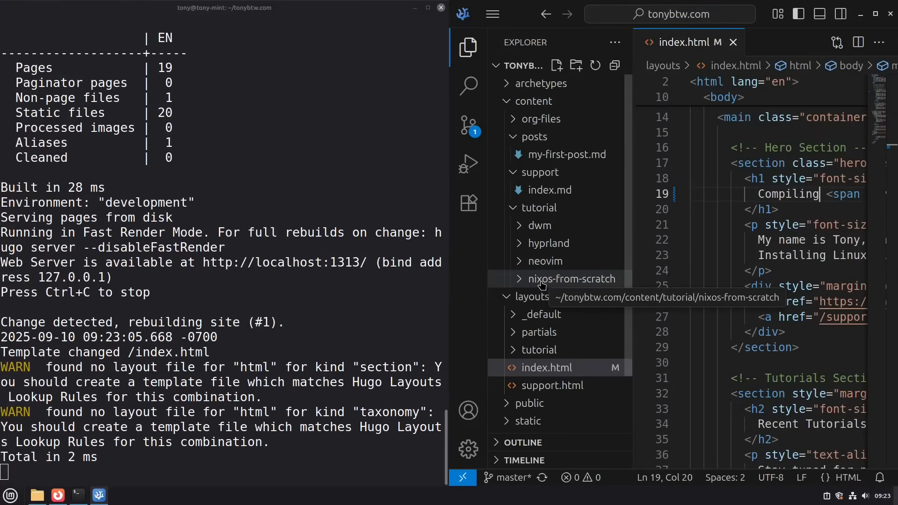
mouse_move(487, 277)
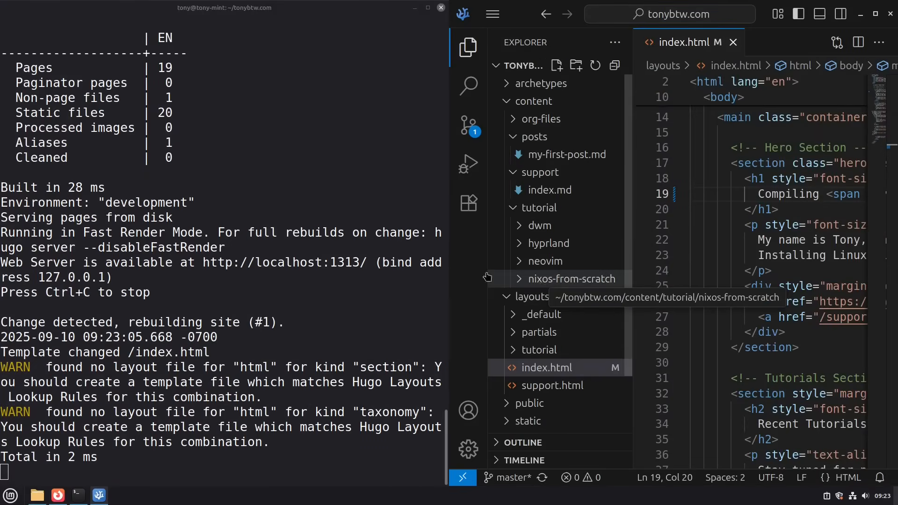
left_click(57, 495)
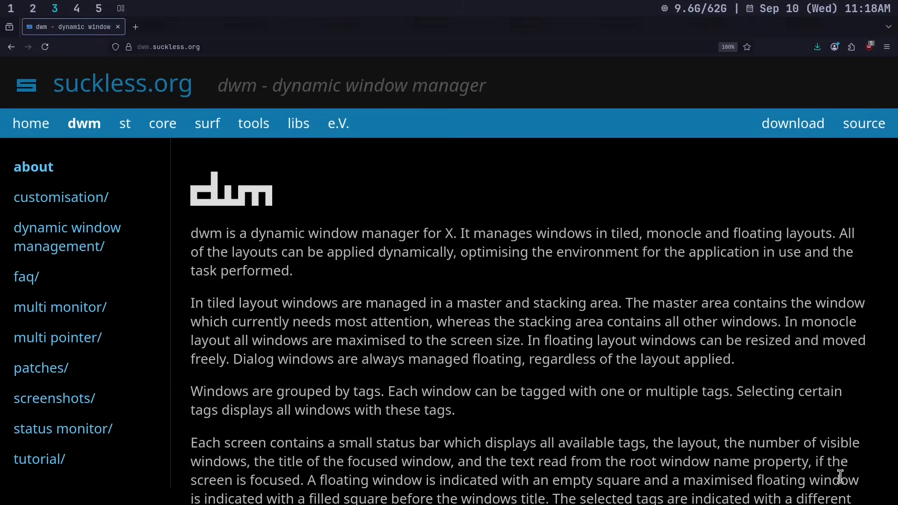
Switch to the tag showing Firefox on the suckless.org dwm page
left_click(75, 8)
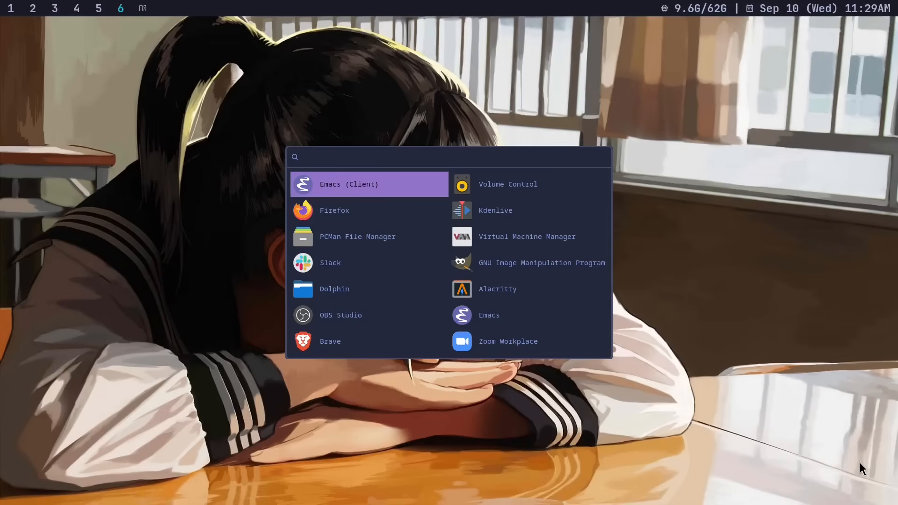
Start typing an app name into the Rofi launcher
type("vo")
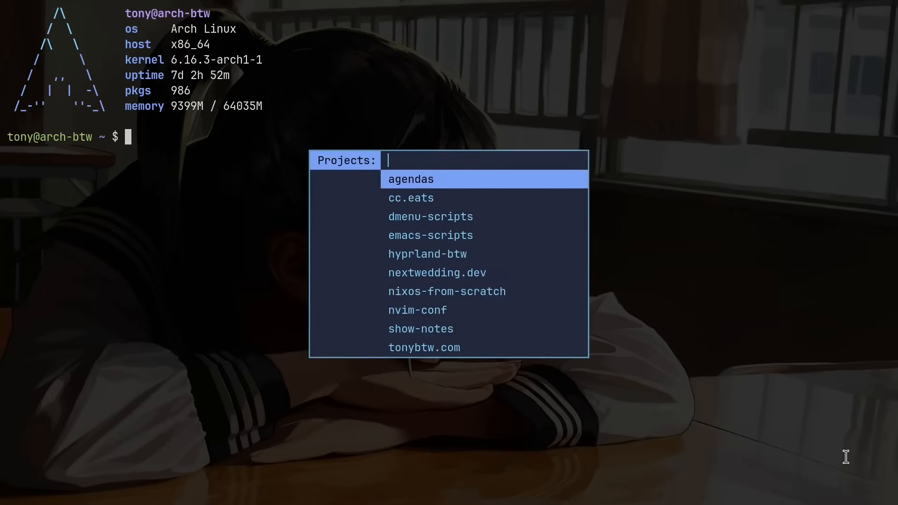
Choose tonybtw.com from the Projects dmenu to start its tmux session
type("emac")
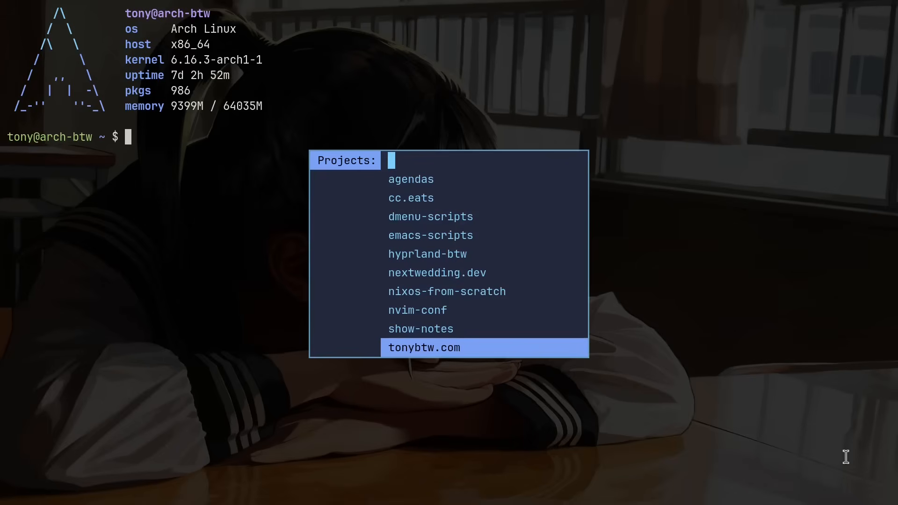
left_click(424, 348)
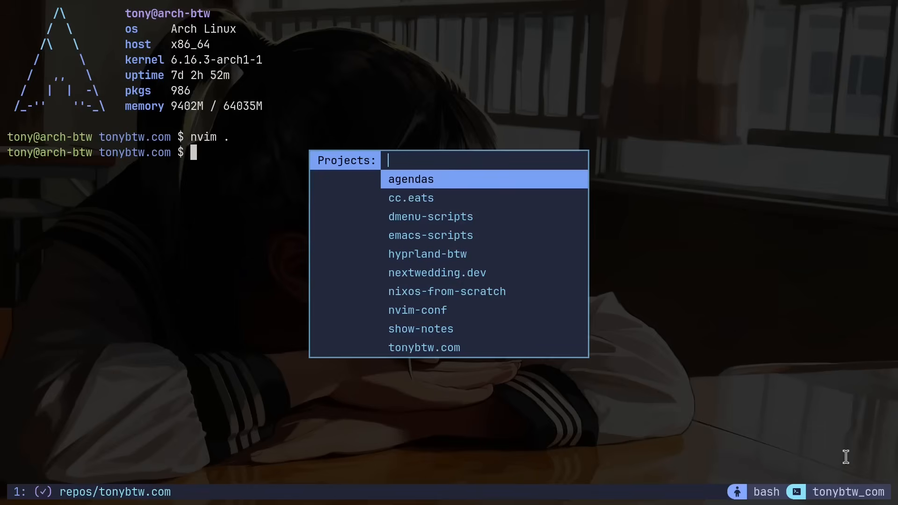
Attach the show-notes tmux session with nvim browsing the repo files
left_click(420, 328)
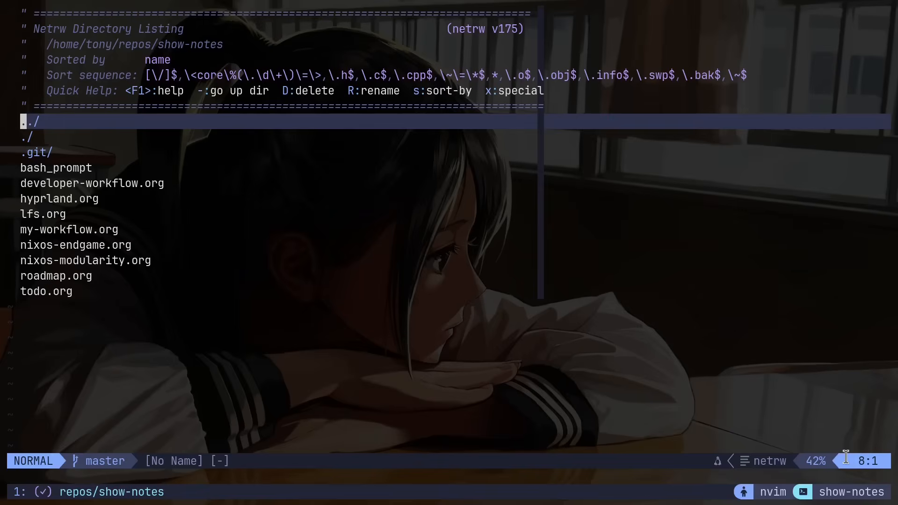
key("G")
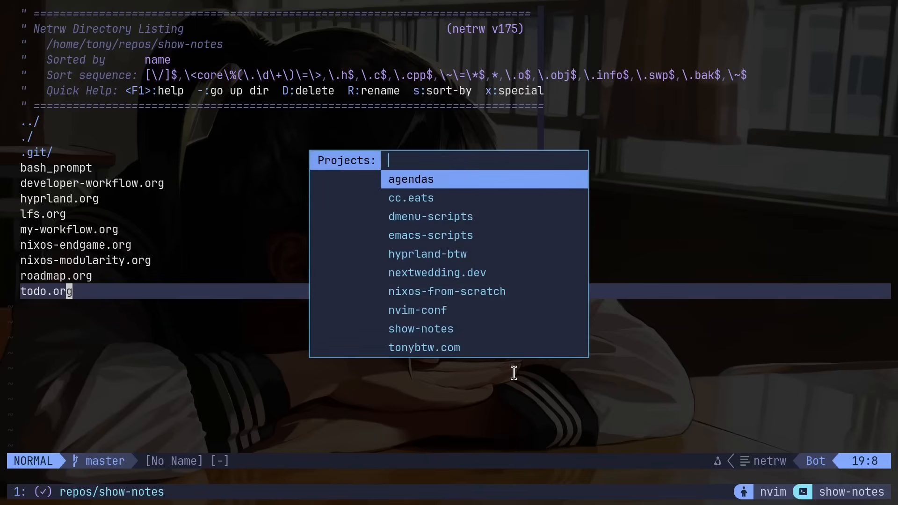
Open the nextwedding.dev project and view its local site at localhost:3000 in Brave
left_click(436, 273)
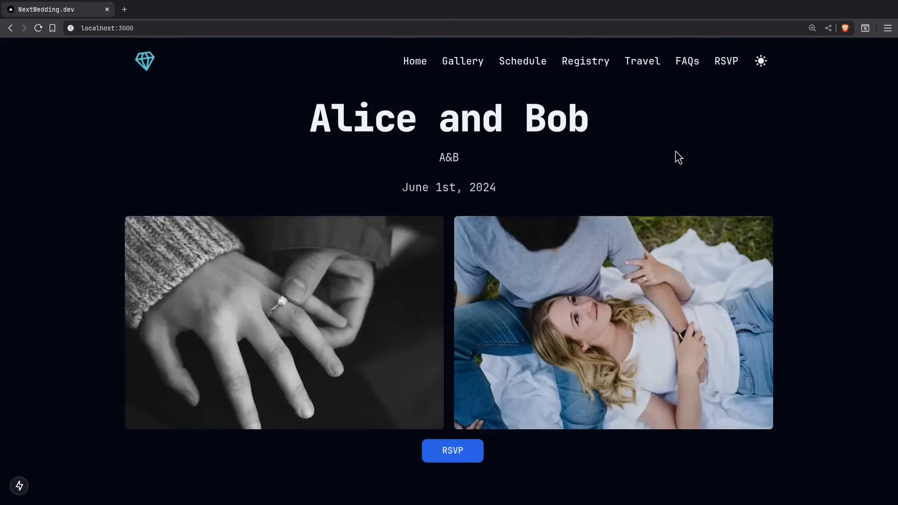
left_click(452, 450)
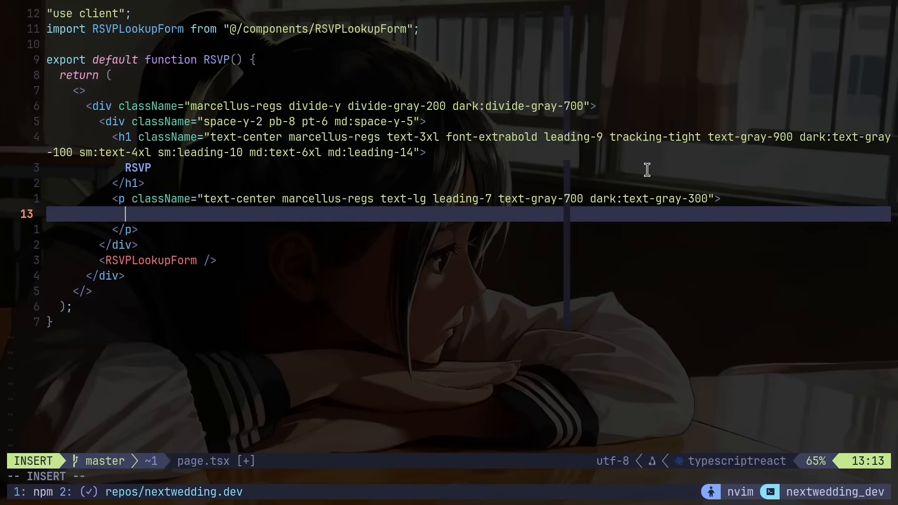
Insert 'Subscribe to my YouTube Channel' into app/rsvp/page.tsx and save it
type("Subsc")
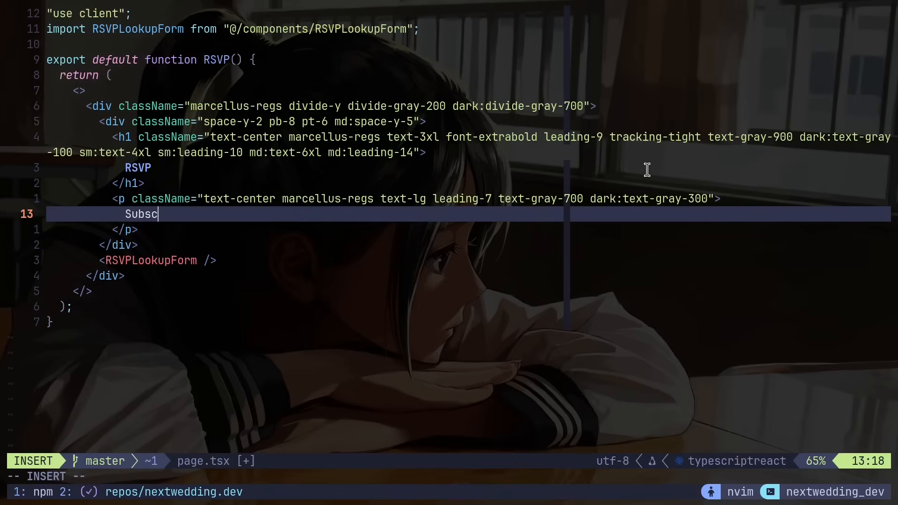
type("ribe to my Yo")
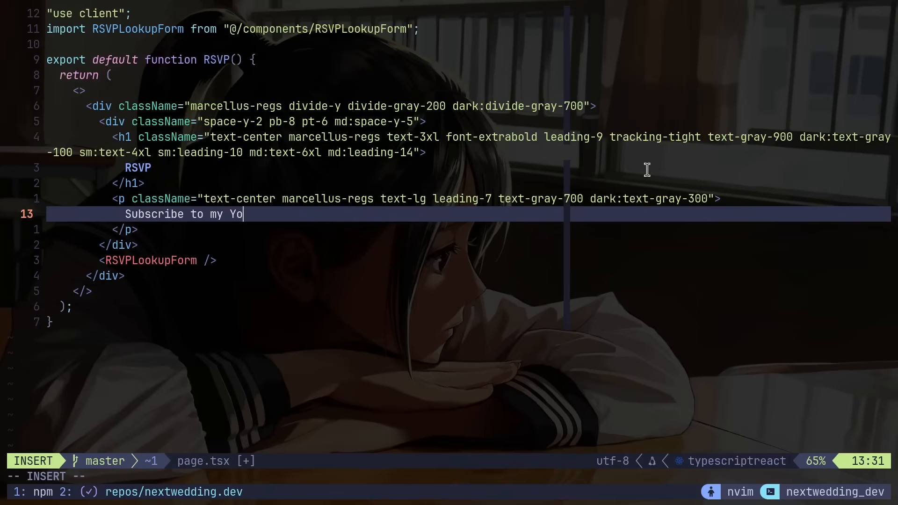
type("uTube Channel")
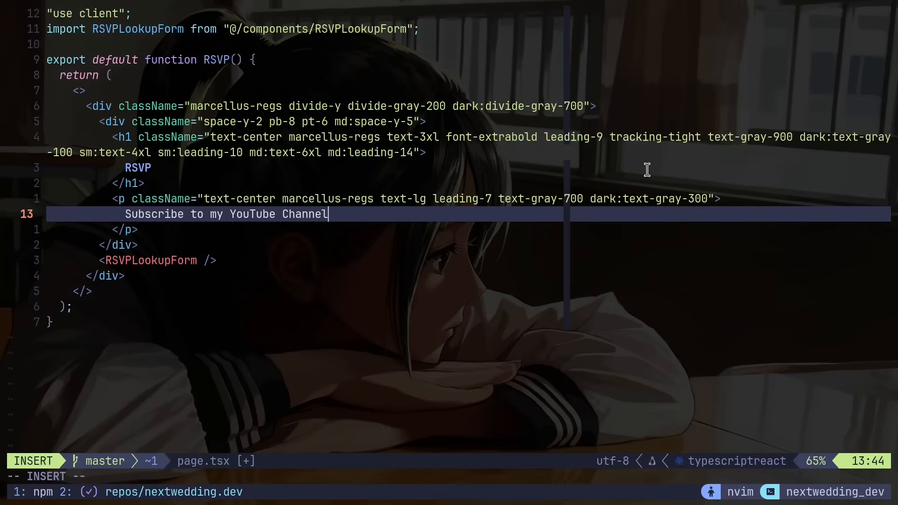
key("Escape")
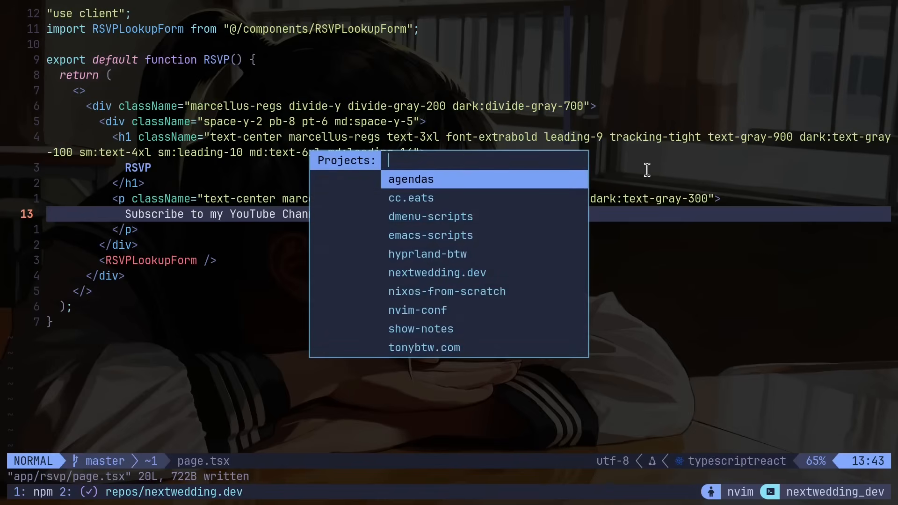
Attach the cc.eats tmux session via dmenu and run 'hugo serve'
type("cc")
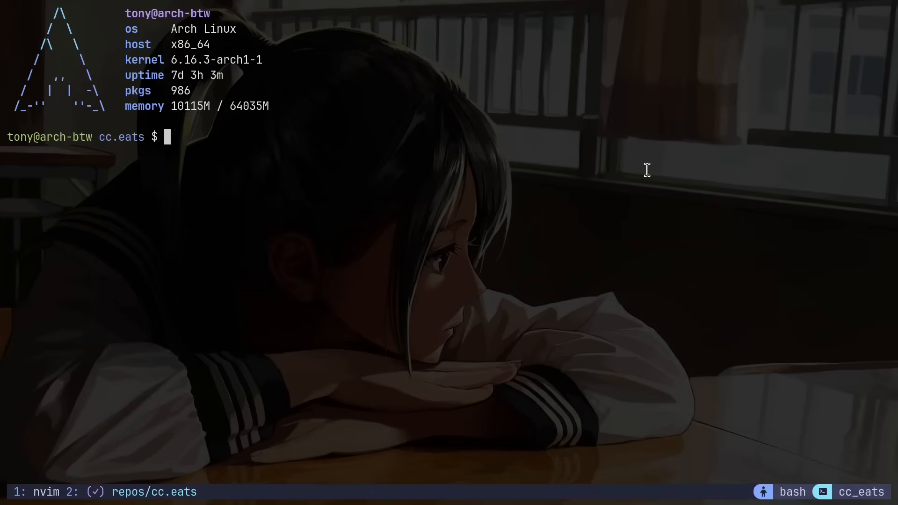
type("hugo serve")
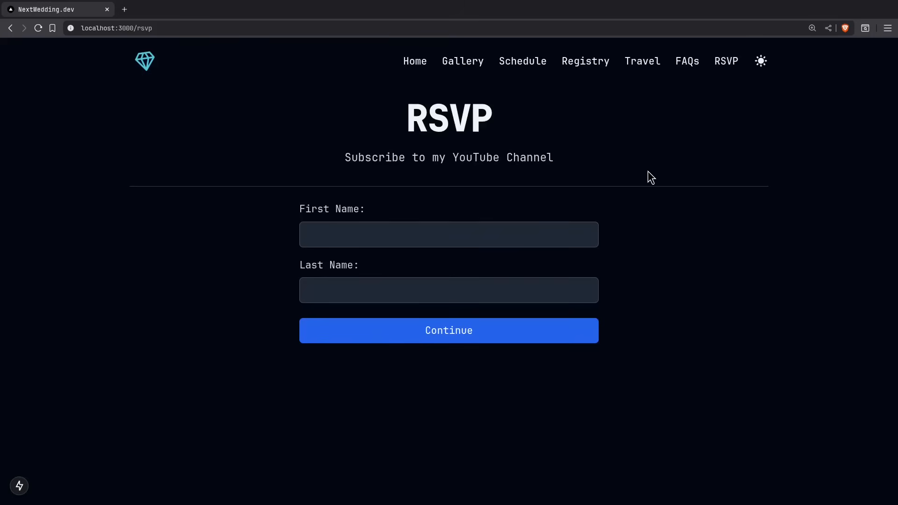
Open localhost:1313 in a new tab and view the Kung Pao Chicken recipe
left_click(239, 9)
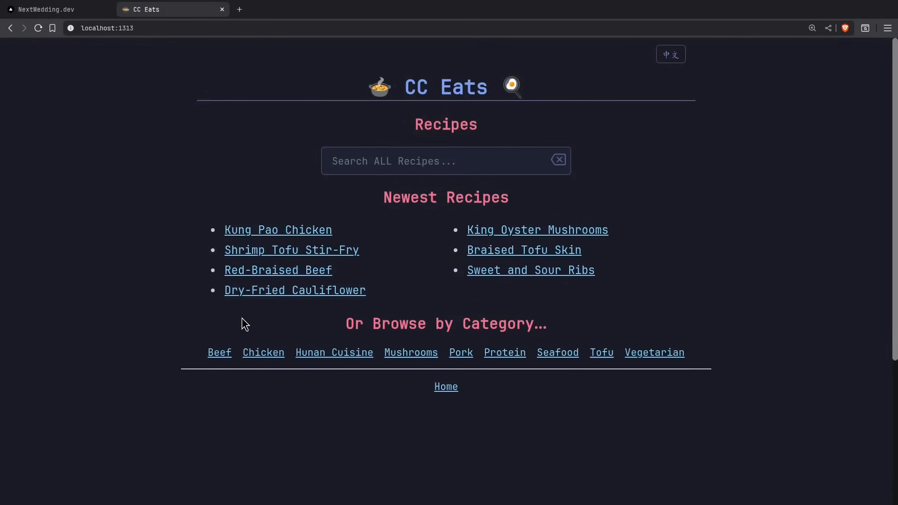
mouse_move(290, 235)
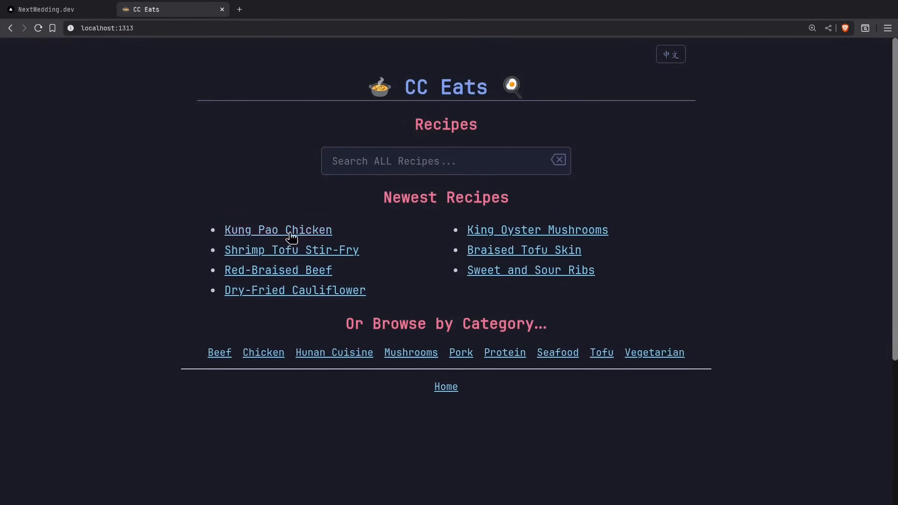
left_click(278, 230)
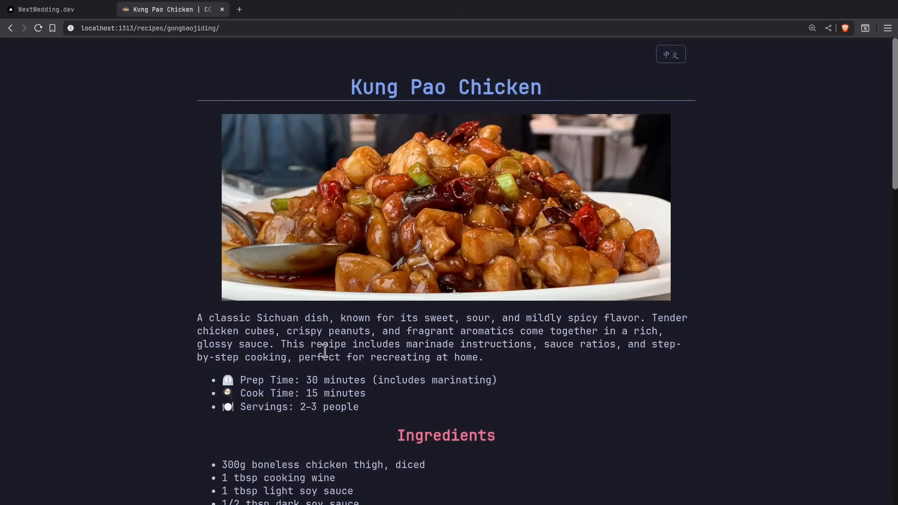
scroll("down", 3)
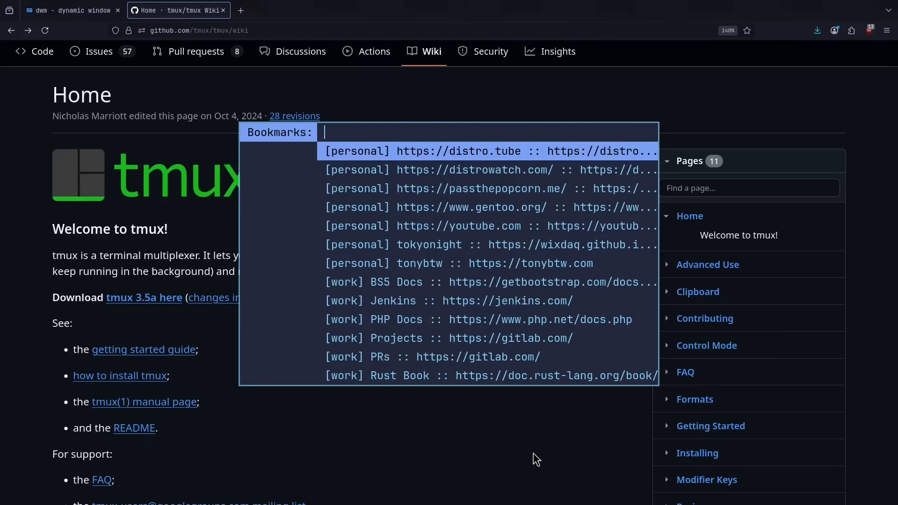
Choose the tokyonight bookmark so the Tokyo Night site loads in a new browser tab
left_click(489, 244)
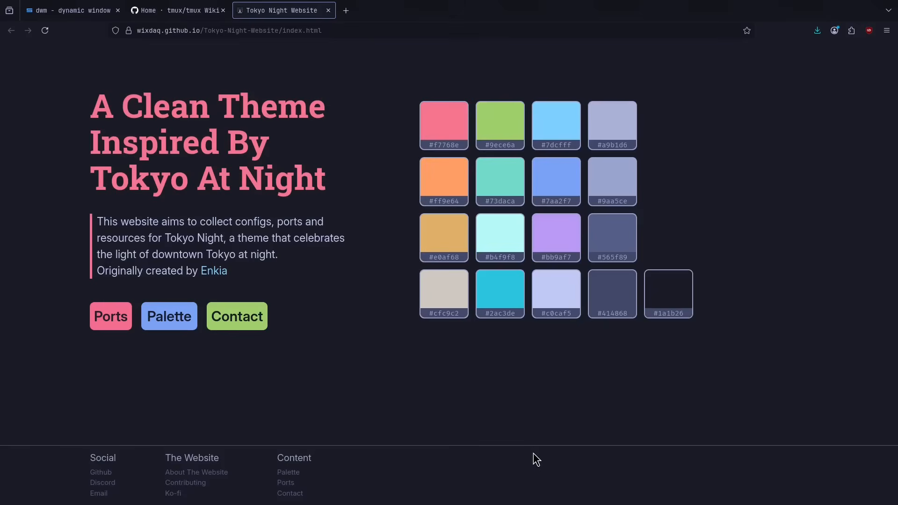
Focus the Brave monitor and bring up the bookmarks dmenu over the recipe page
left_click(162, 10)
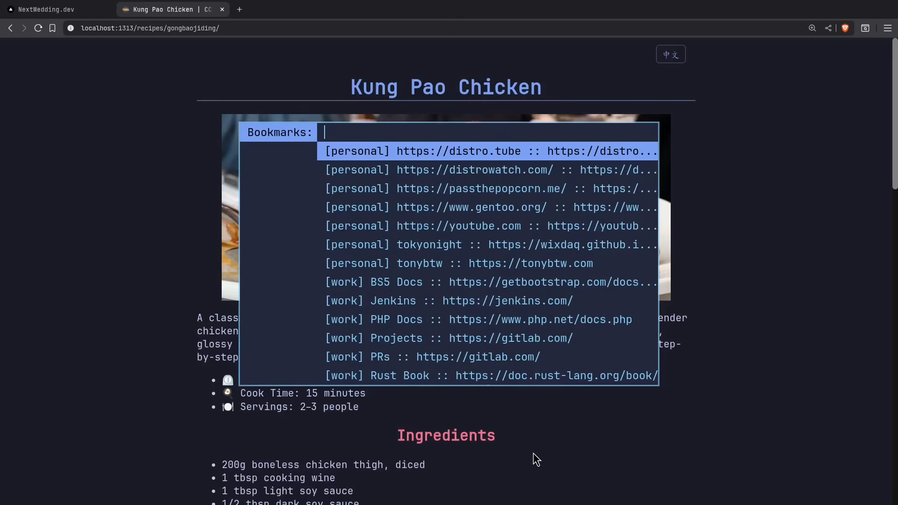
left_click(497, 376)
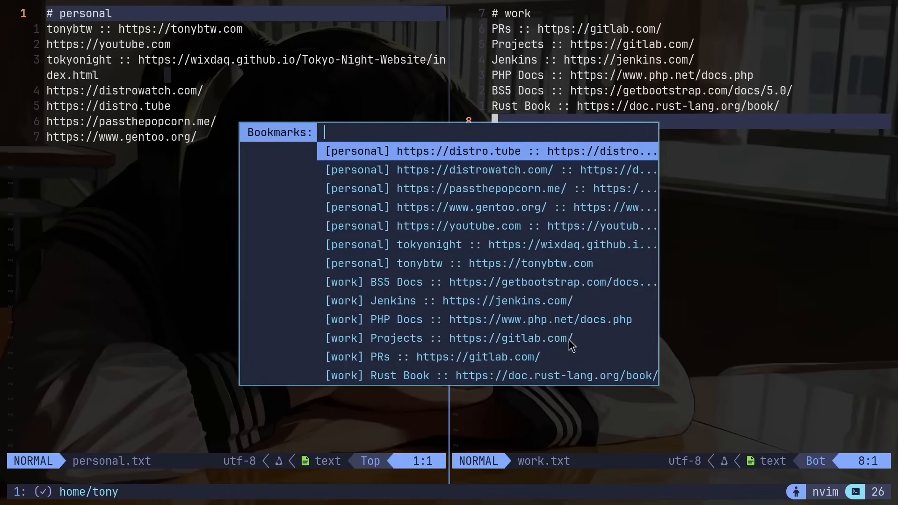
Dismiss the bookmarks menu, leaving personal.txt and work.txt split in Neovim
key("Escape")
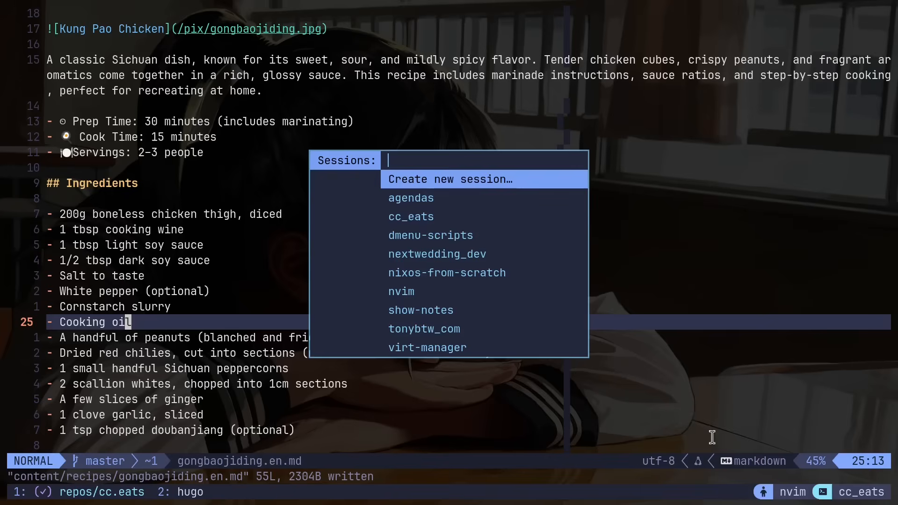
Create a session named arch-install-script, then switch to the nextwedding_dev session
left_click(450, 179)
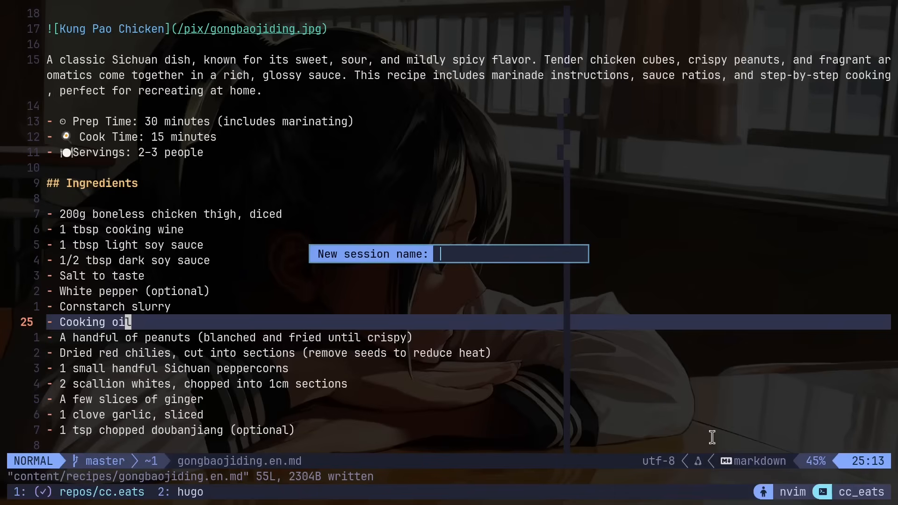
type("arch")
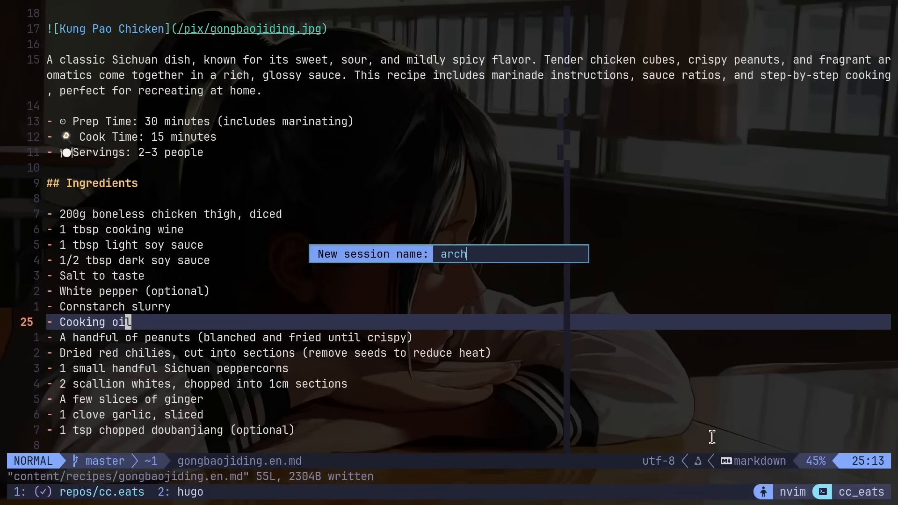
type("-install-scr")
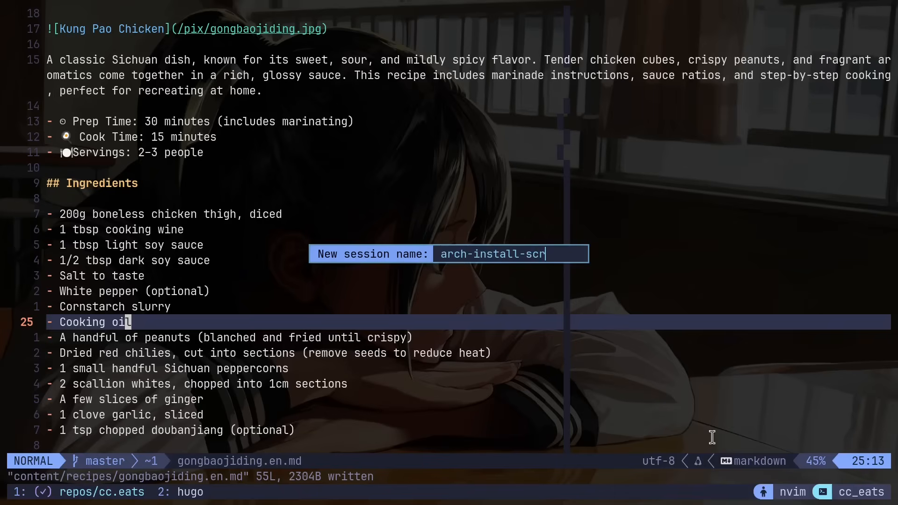
key("Return")
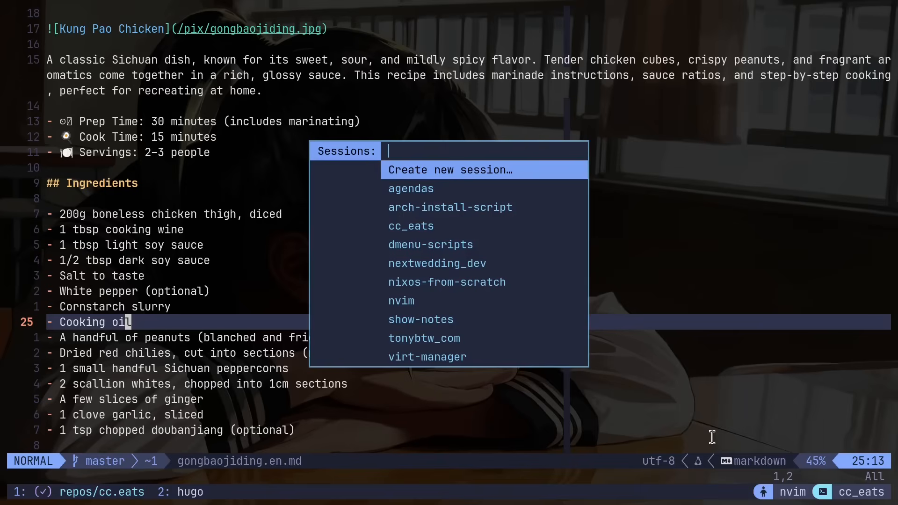
left_click(450, 207)
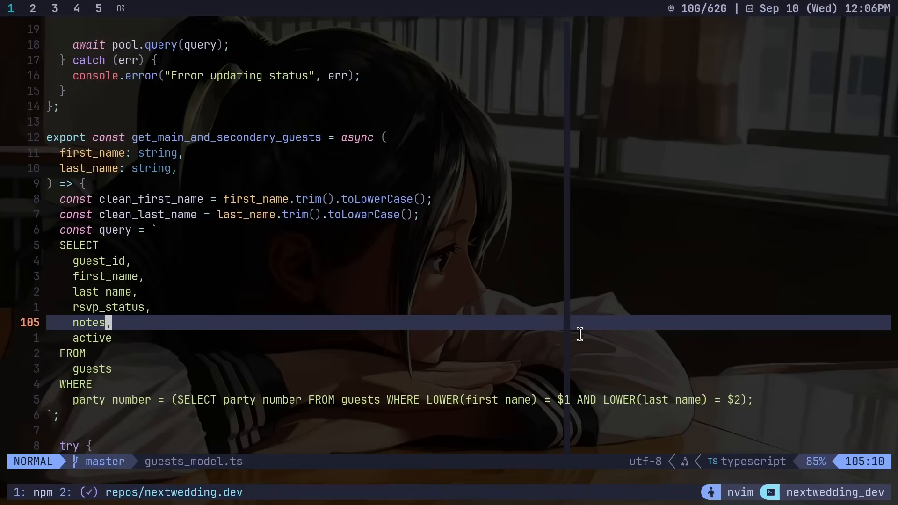
Scroll guests_model.ts down to the get_main_and_secondary_guests function
scroll("down", 3)
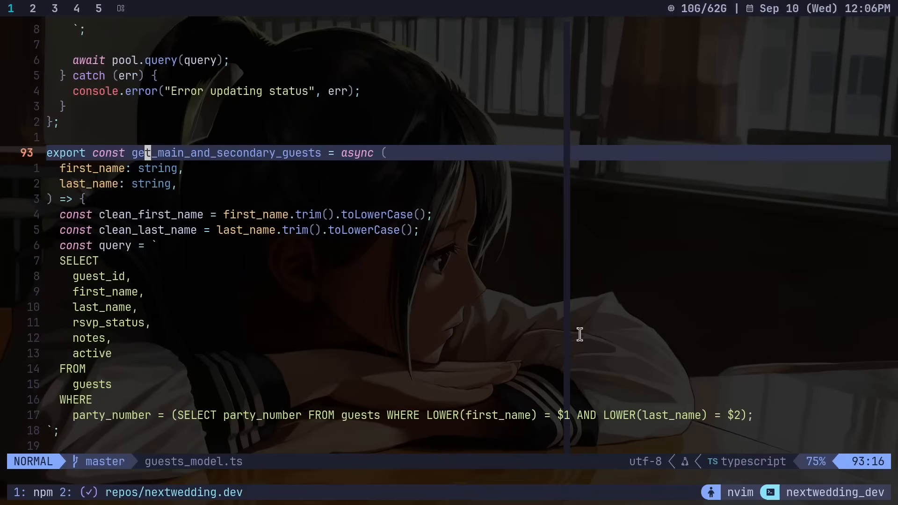
mouse_move(146, 152)
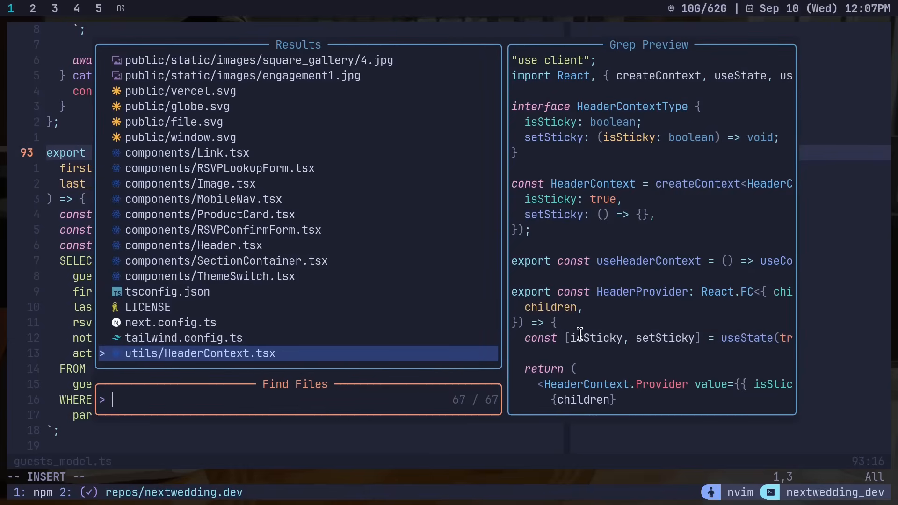
type("li")
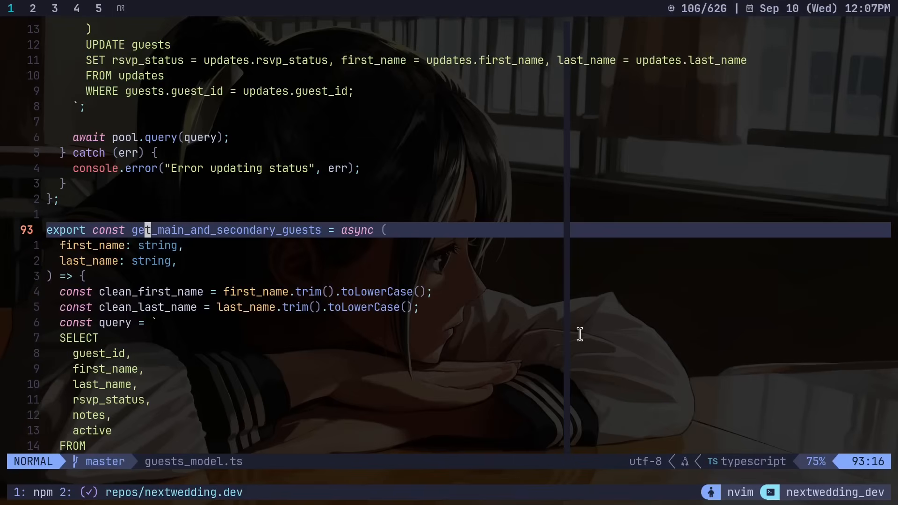
Insert 'middle_name: string,' on a new line below the first_name parameter
key("j")
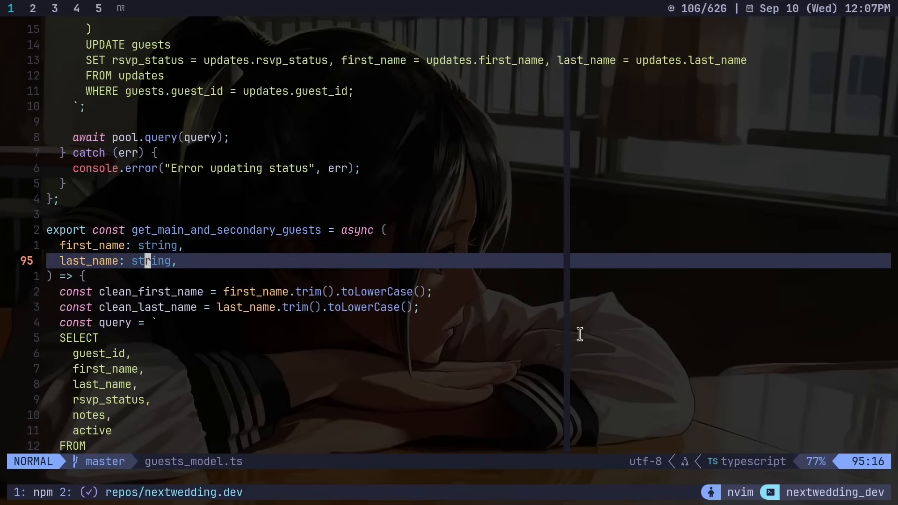
key("k")
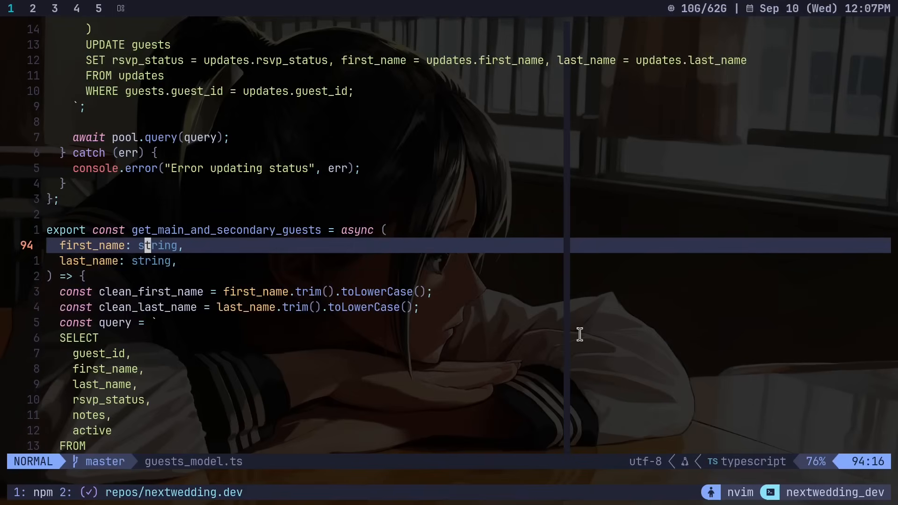
key("o")
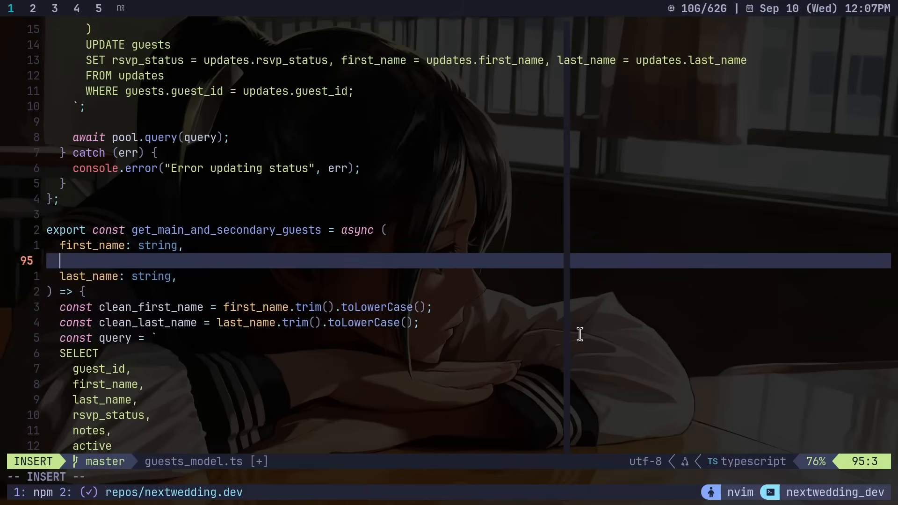
type("middle_name: string,")
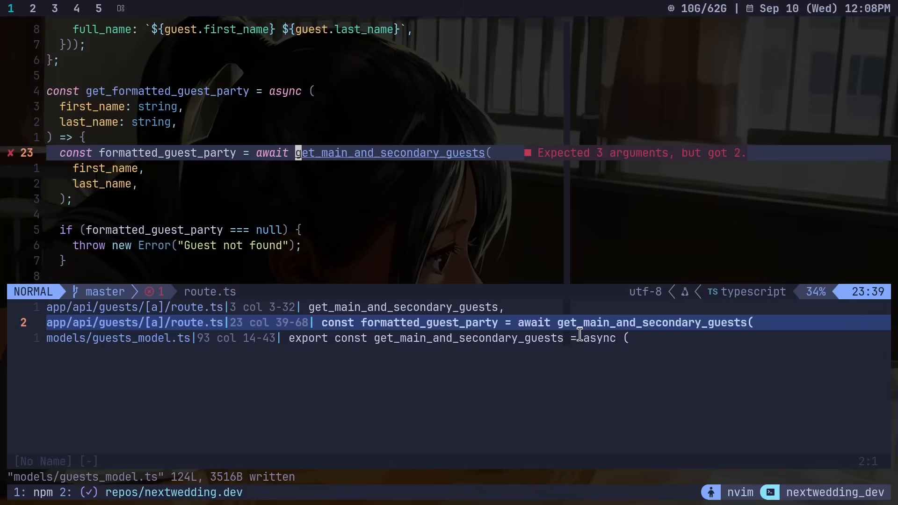
Begin adding the middle_name argument to the route.ts call
type("m")
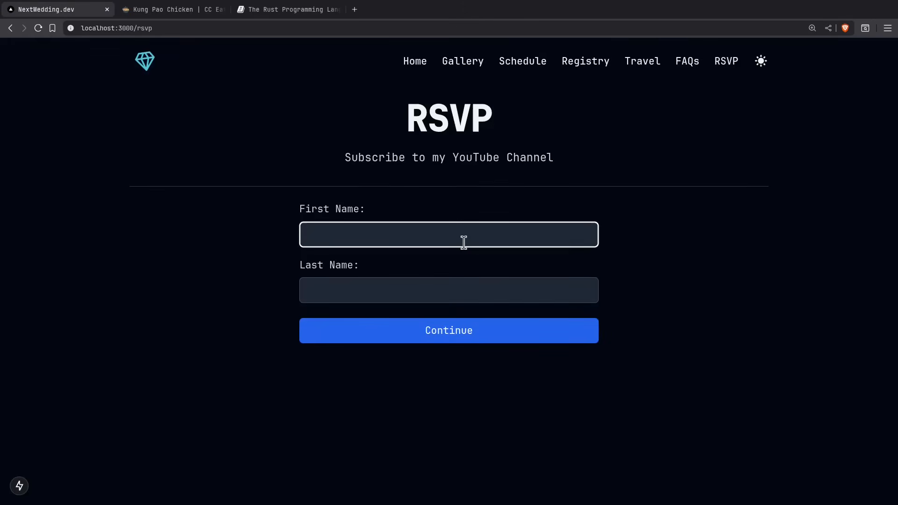
Enter the guest's first name, toggle the first Going? switch off and submit the RSVP
left_click(448, 330)
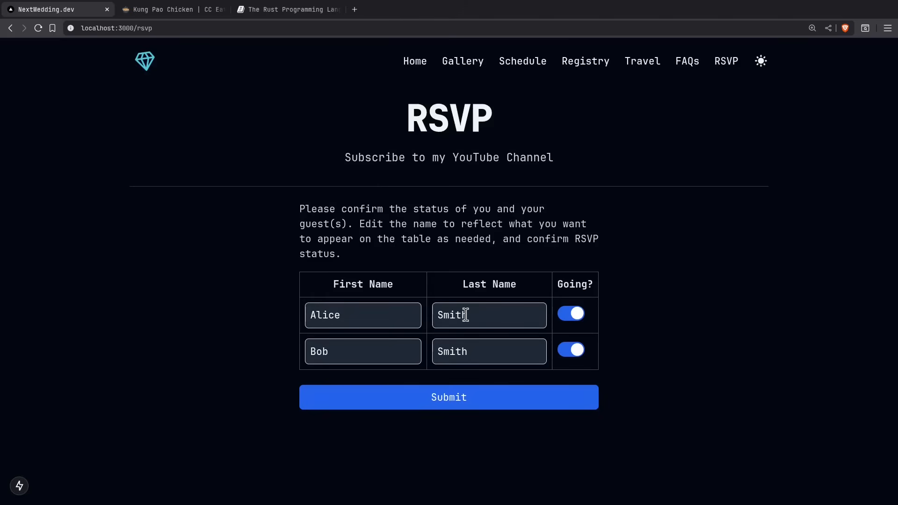
left_click(571, 314)
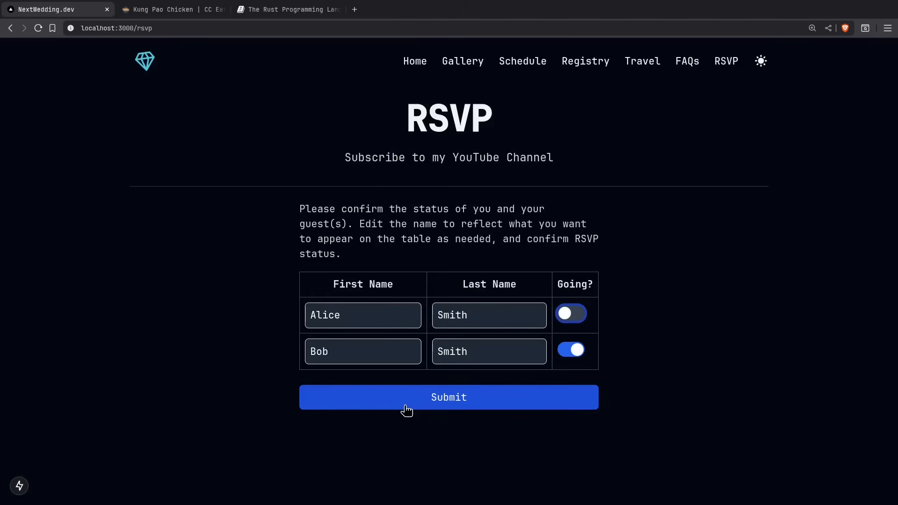
left_click(448, 397)
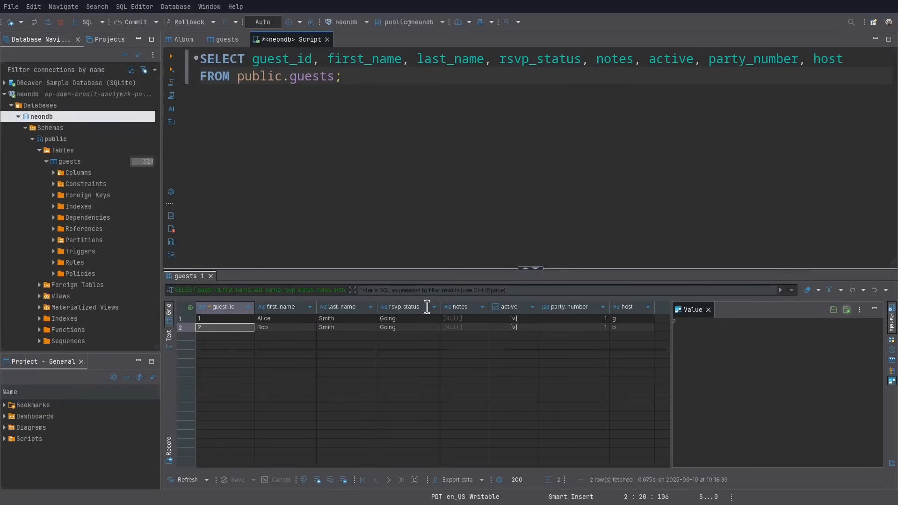
Inspect the first guest's rsvp_status cell, then return to the SQL editor to re-run the query
left_click(408, 318)
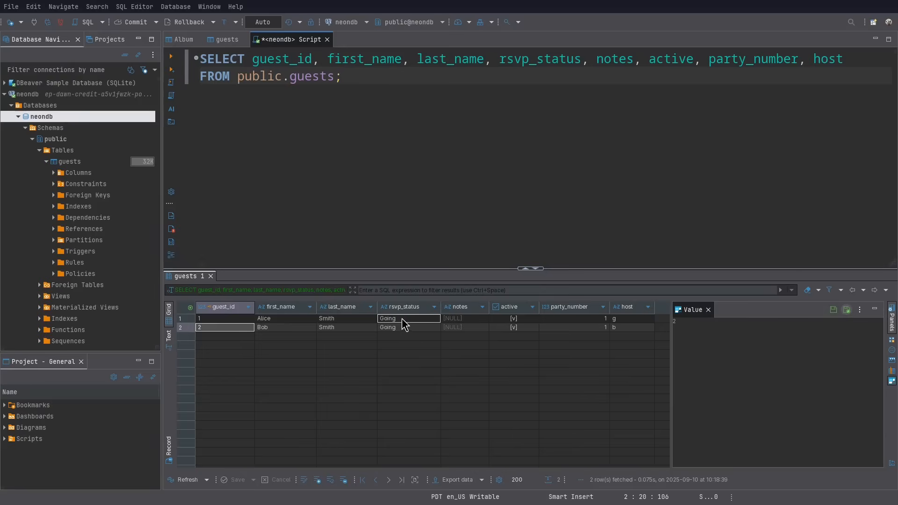
left_click(425, 84)
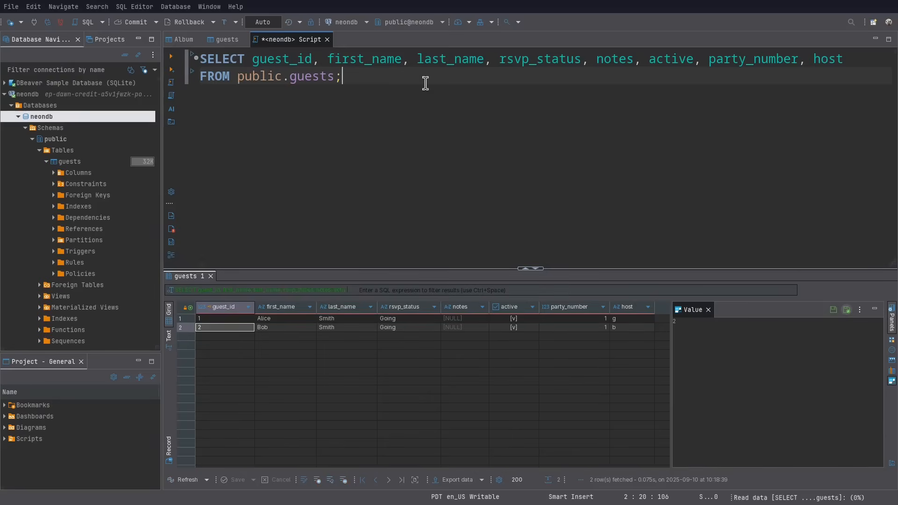